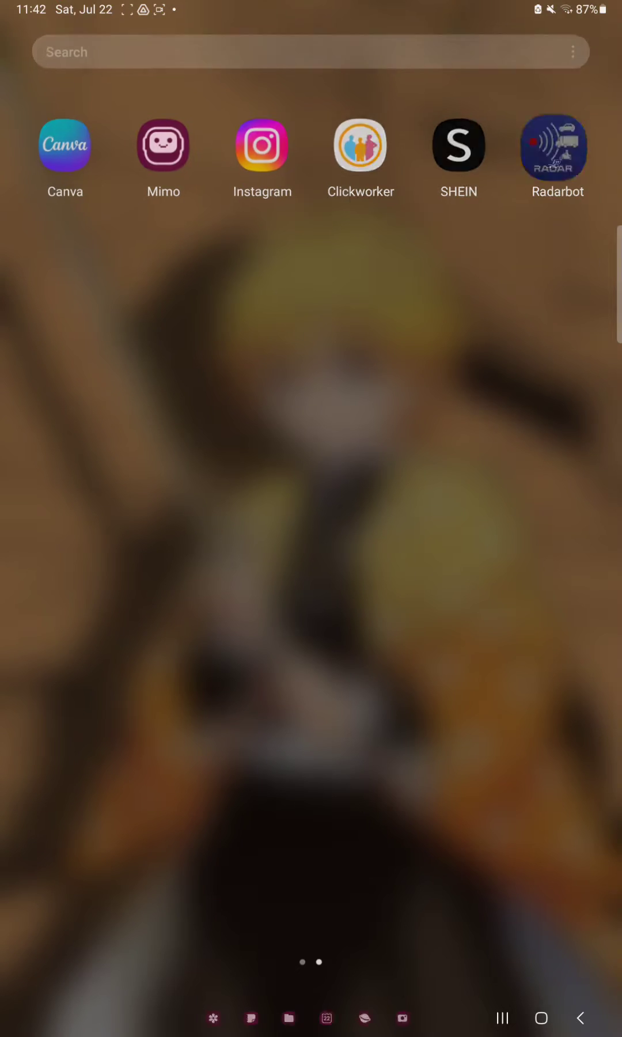
Step: Launch Radarbot, dismiss the battery saver warning, and open General Settings from the menu
{"action": "left_click", "coordinate": [558, 148]}
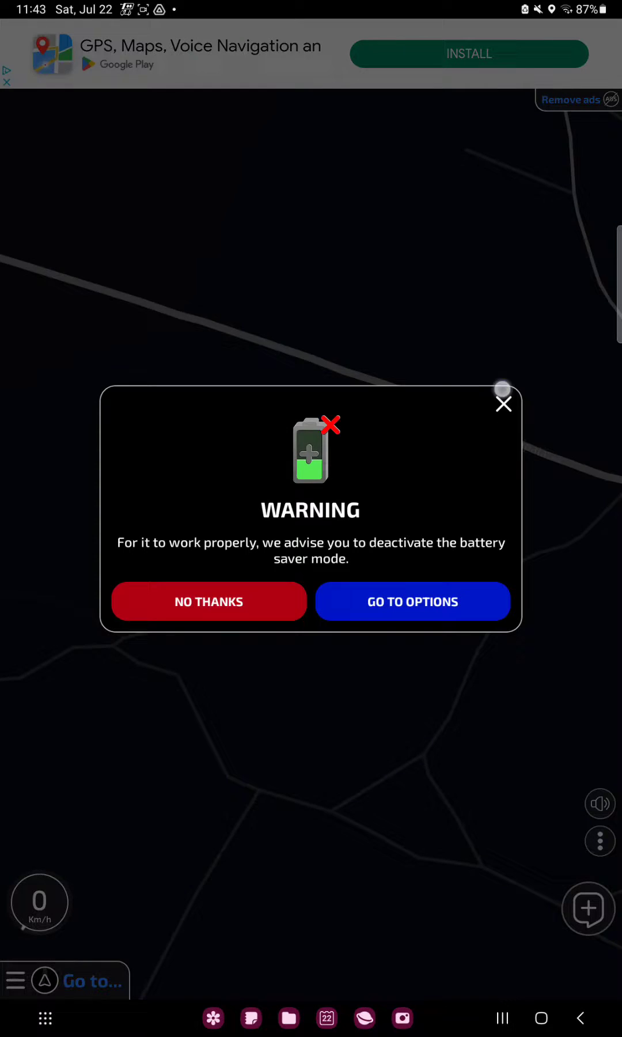
{"action": "left_click", "coordinate": [503, 404]}
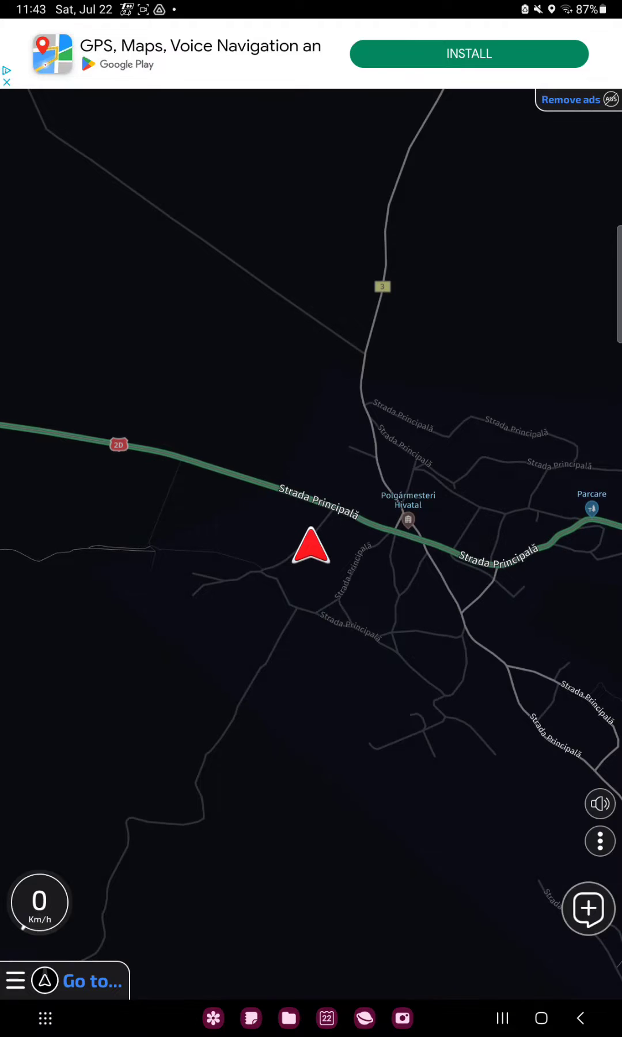
{"action": "left_click", "coordinate": [16, 981]}
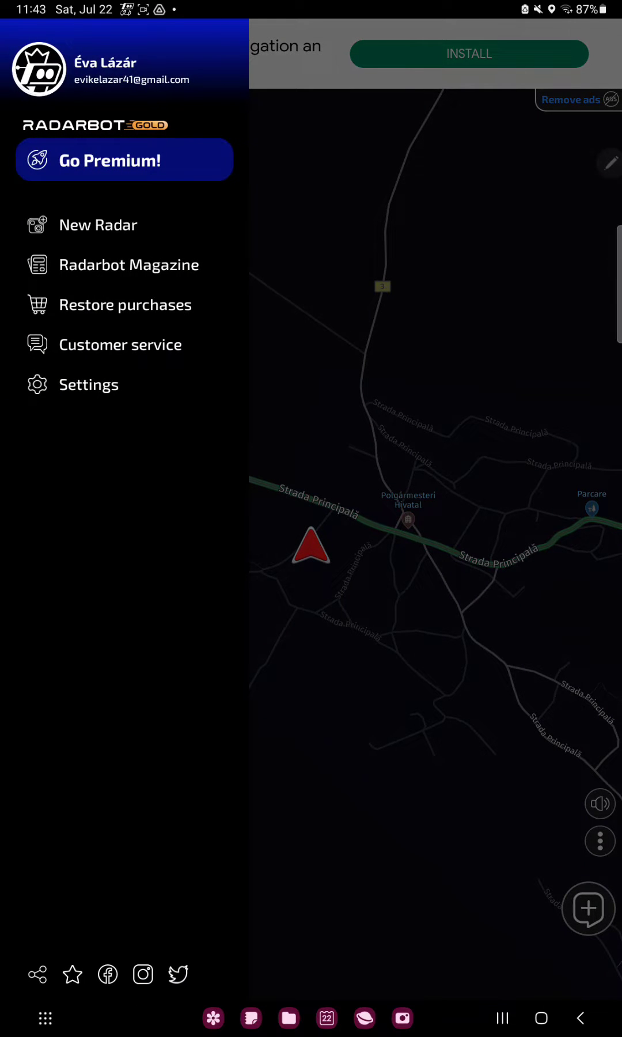
{"action": "left_click", "coordinate": [89, 384]}
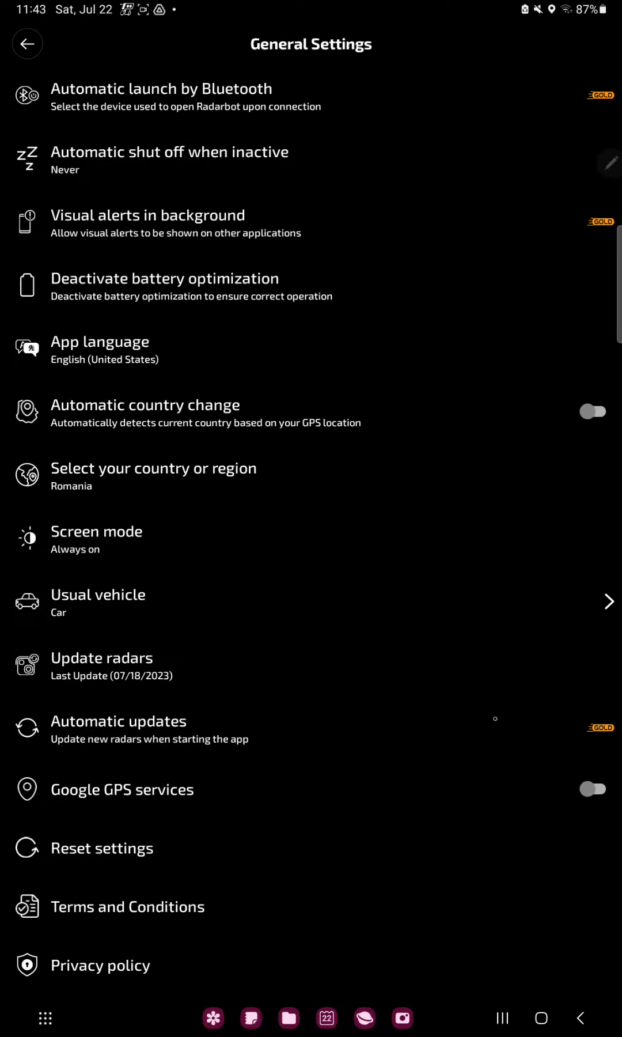
Step: Switch the Google GPS services toggle to on
{"action": "left_click", "coordinate": [593, 789]}
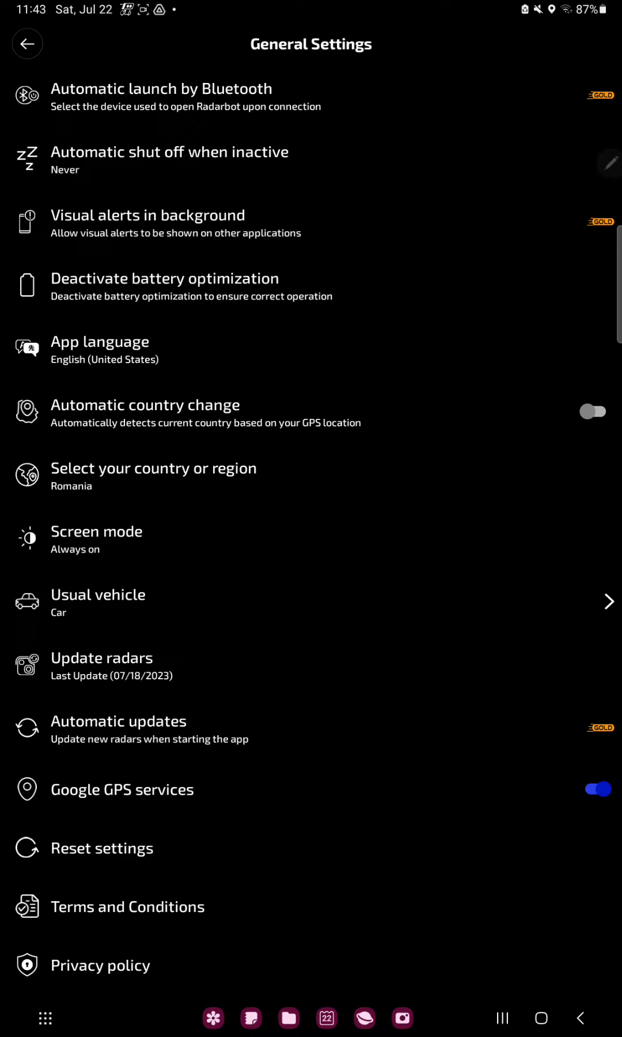